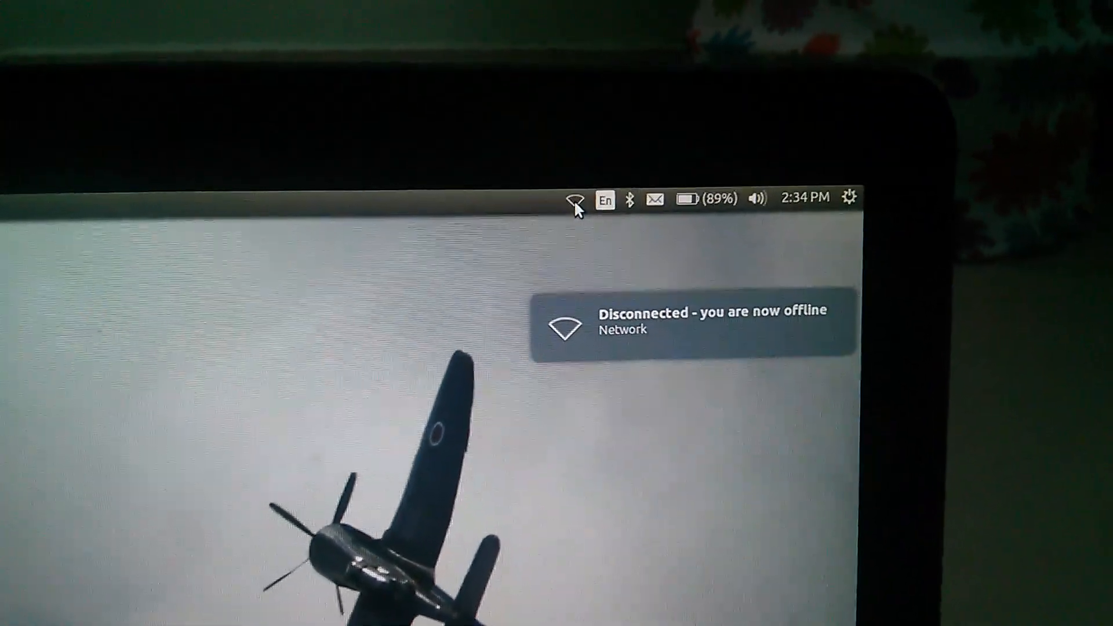
- From the network indicator, reach the saved connections editor and start adding a new connection
left_click(571, 201)
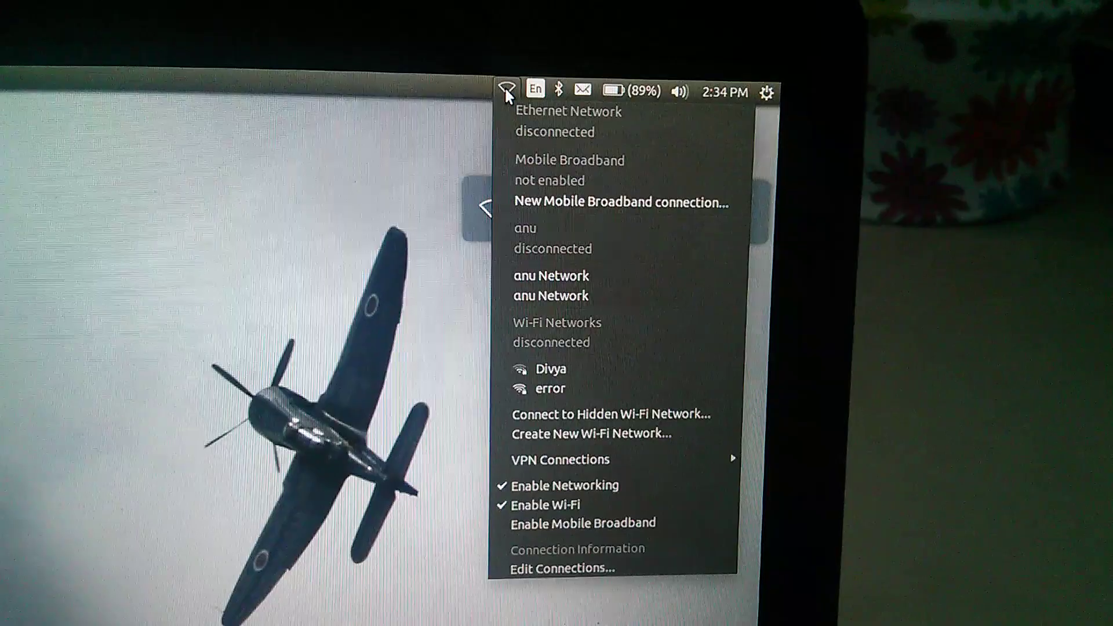
mouse_move(561, 291)
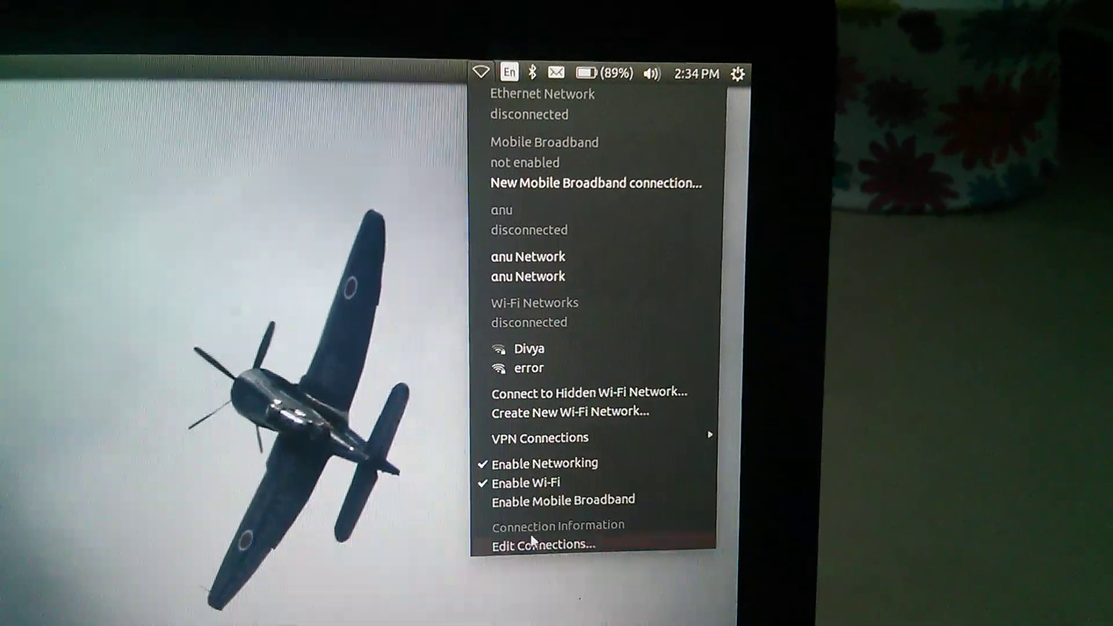
mouse_move(542, 545)
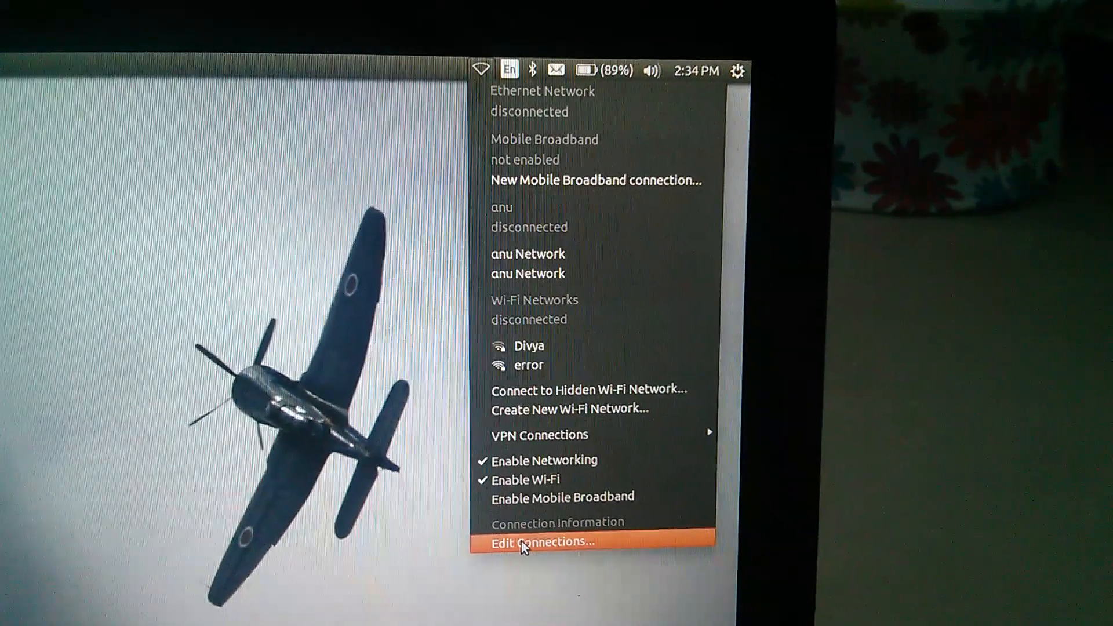
left_click(544, 541)
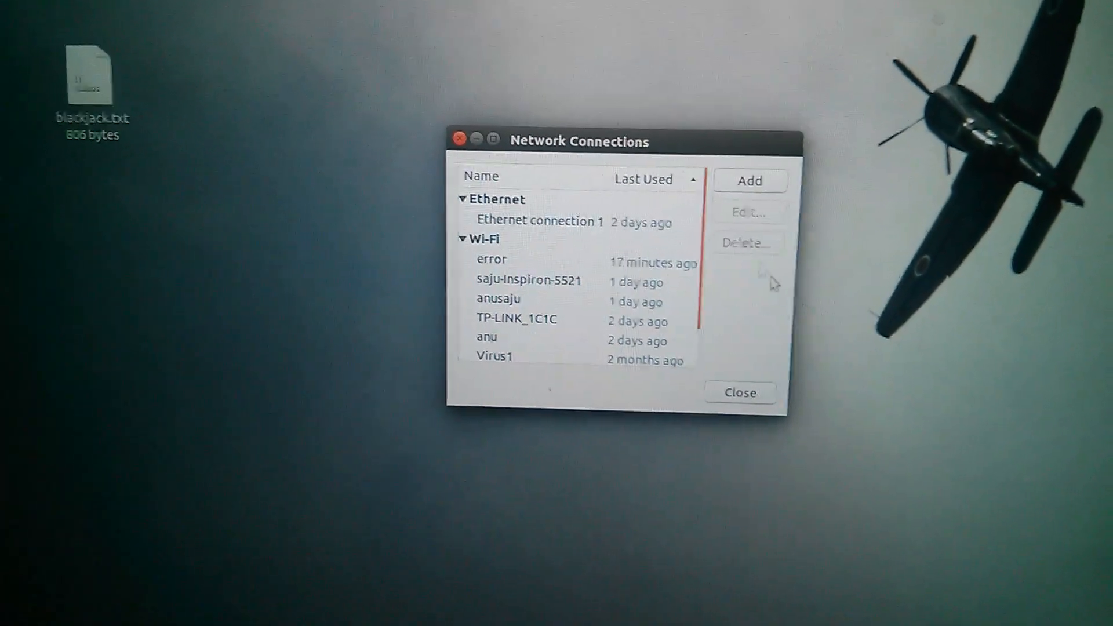
left_click(750, 181)
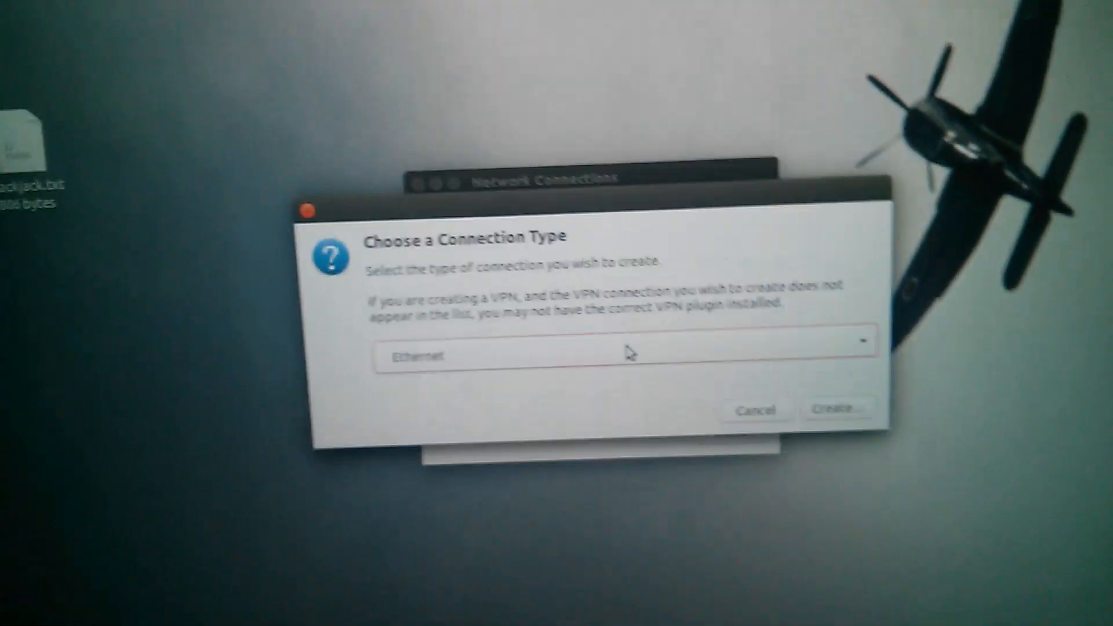
- Choose Mobile Broadband as the connection type and create it, launching the HUAWEI setup assistant
left_click(625, 355)
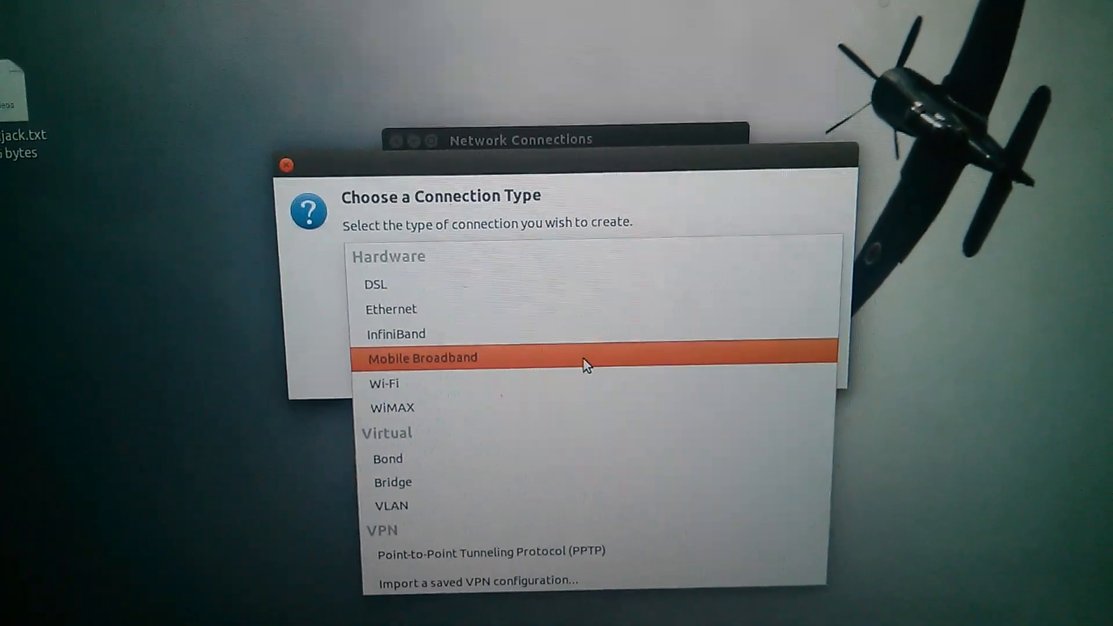
left_click(422, 357)
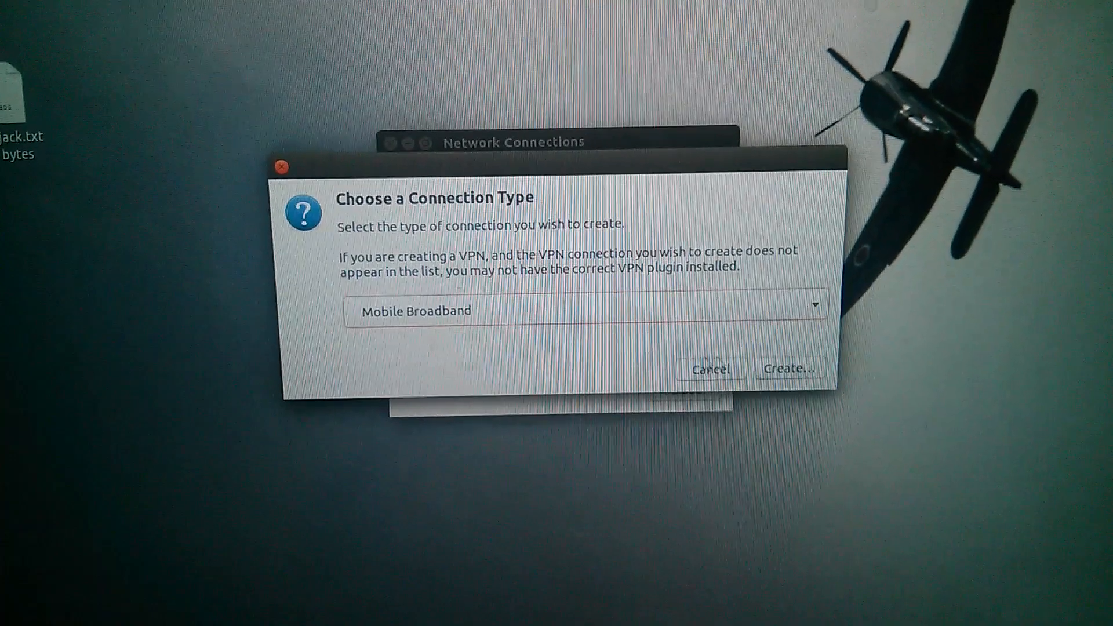
left_click(789, 369)
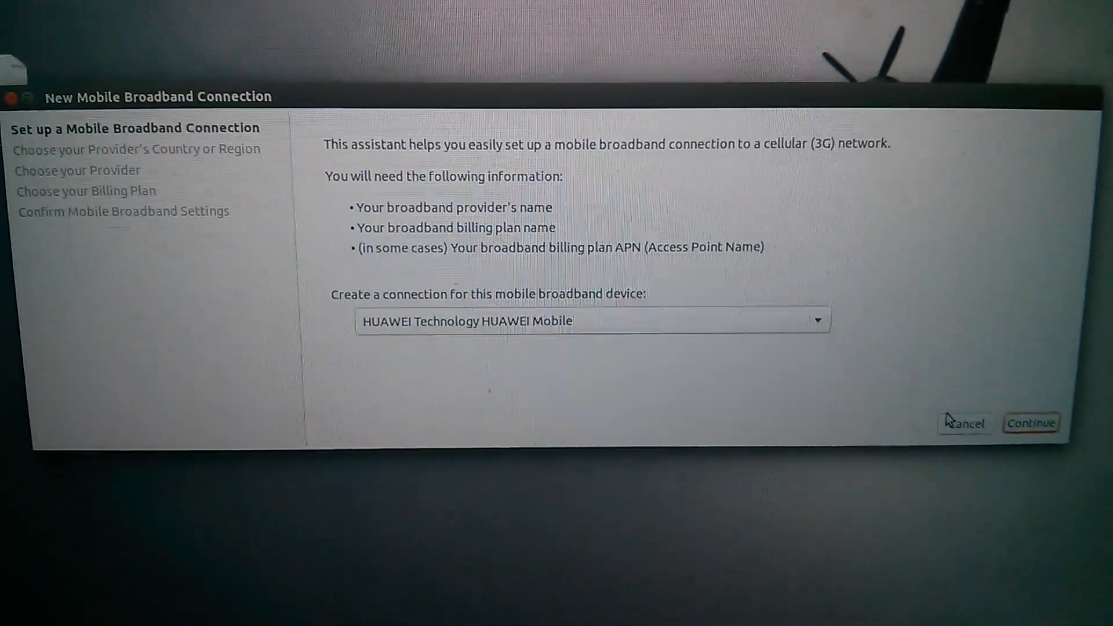
- Complete the assistant with India, Airtel and the Default plan, applying it as Airtel Default 1 (APN airtelgprs.com)
left_click(1030, 423)
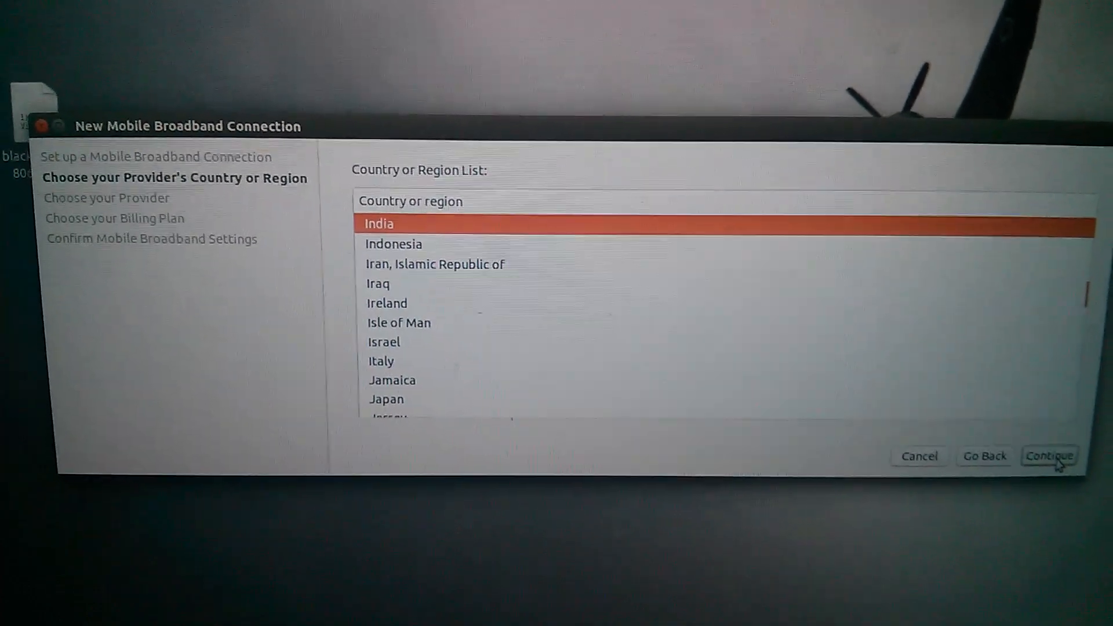
left_click(1043, 458)
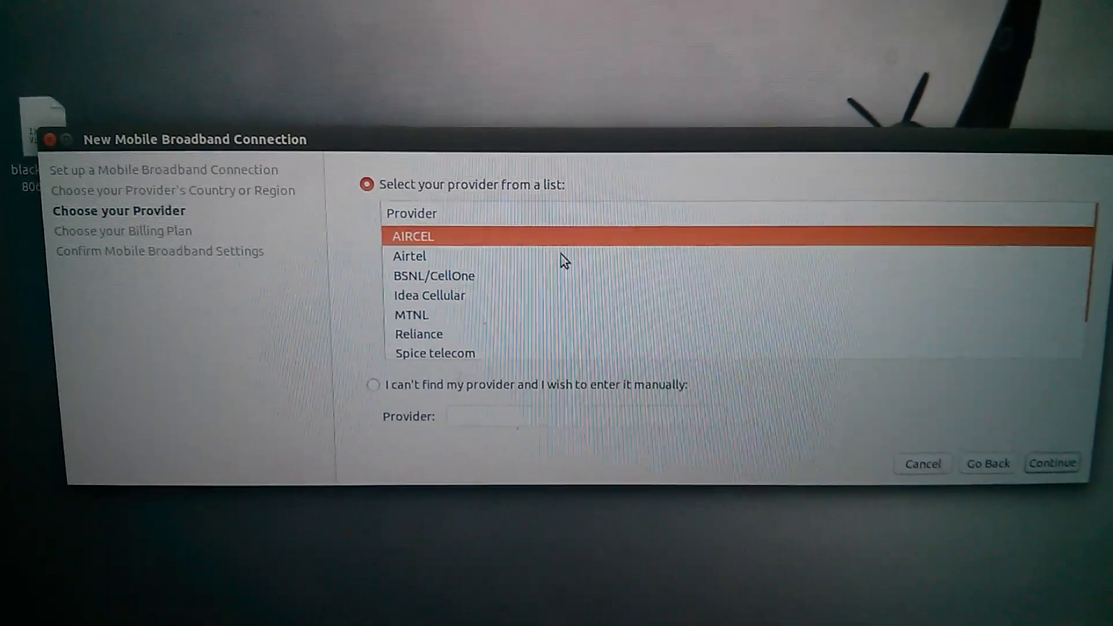
left_click(409, 256)
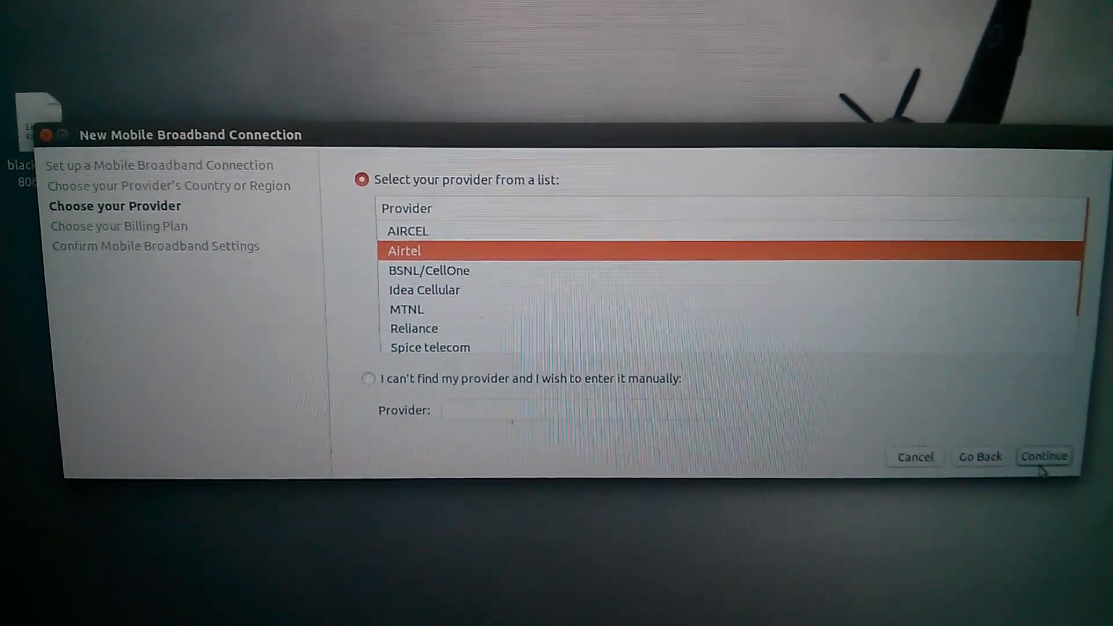
left_click(1044, 457)
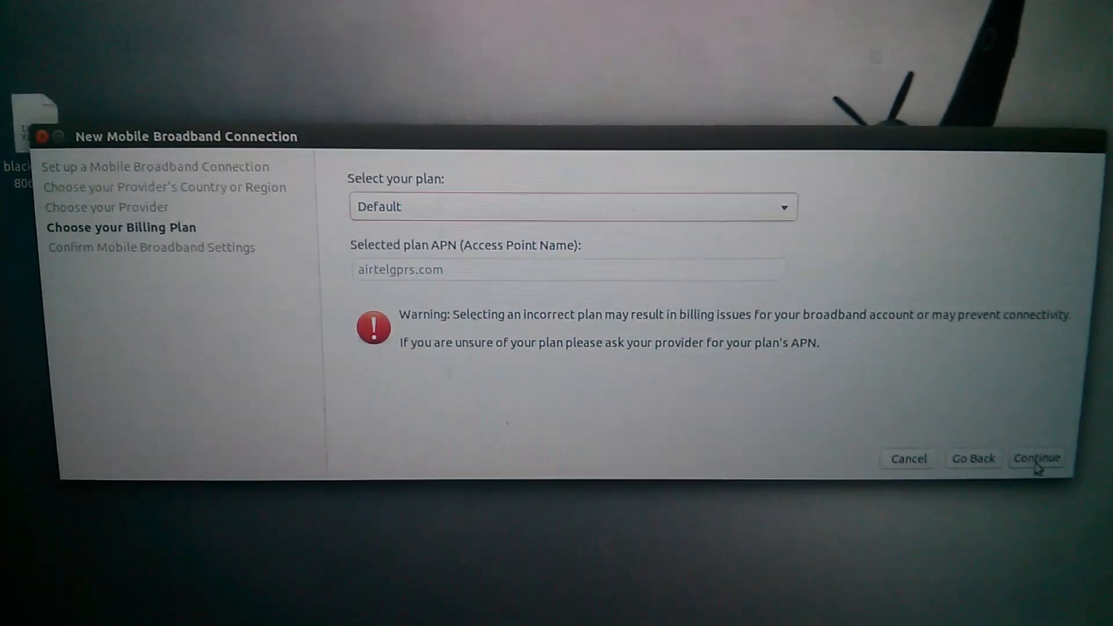
left_click(1036, 459)
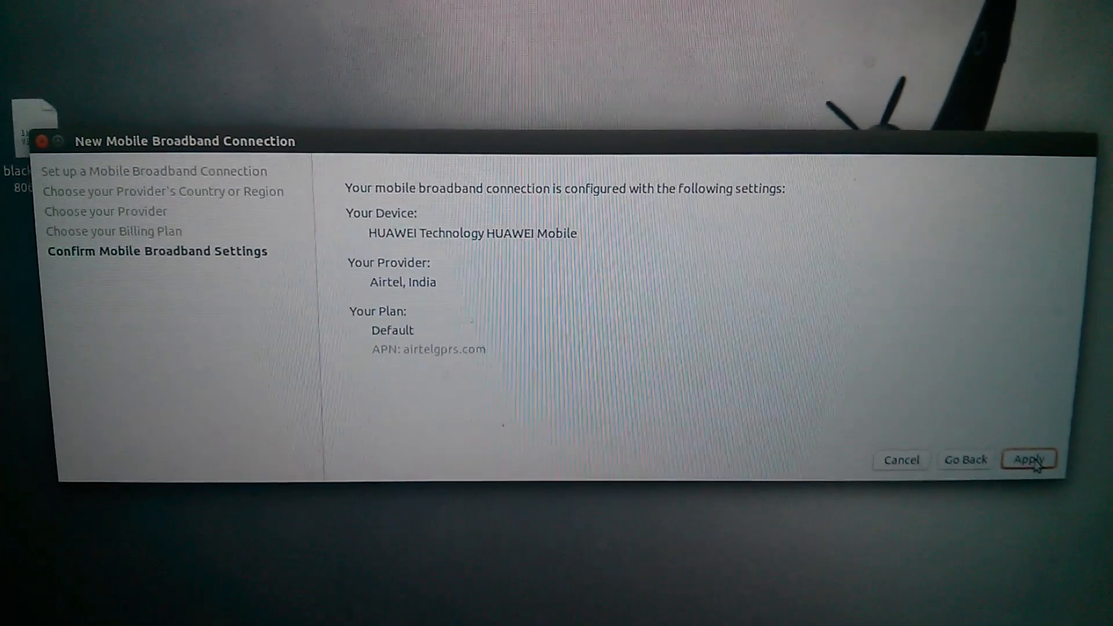
left_click(1029, 459)
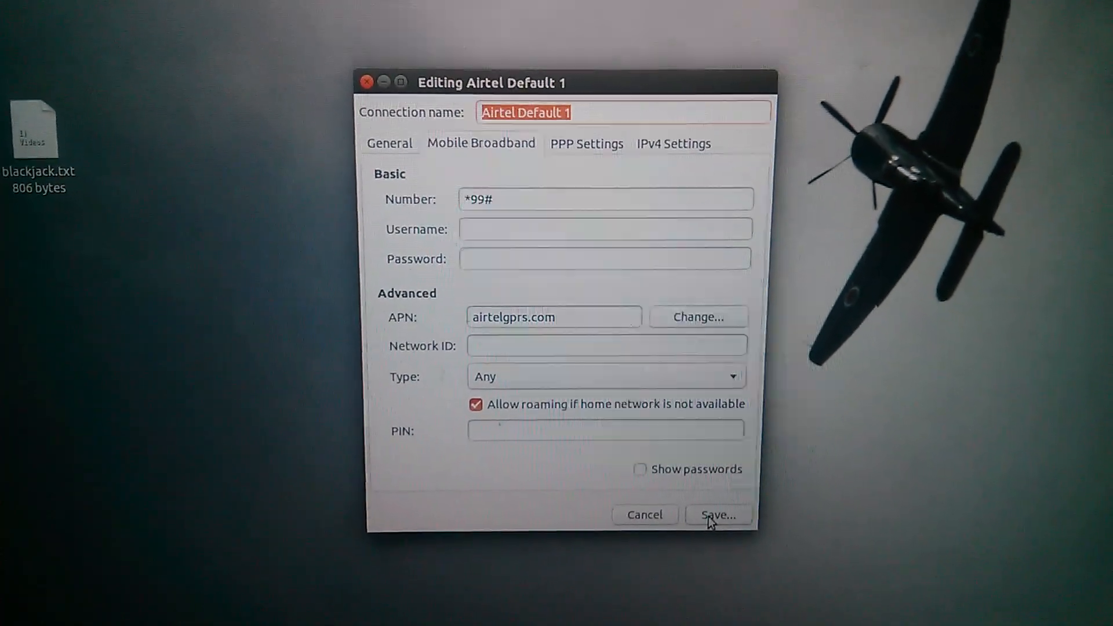
- Save Airtel Default 1 under Mobile Broadband, close Network Connections and bring up Firefox
left_click(717, 515)
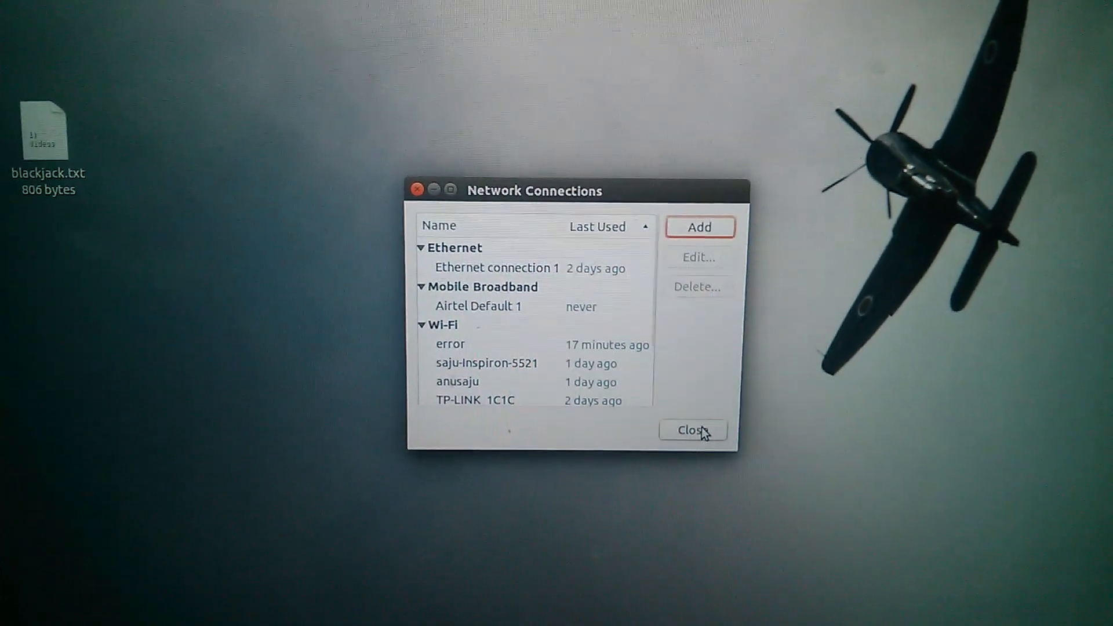
left_click(692, 431)
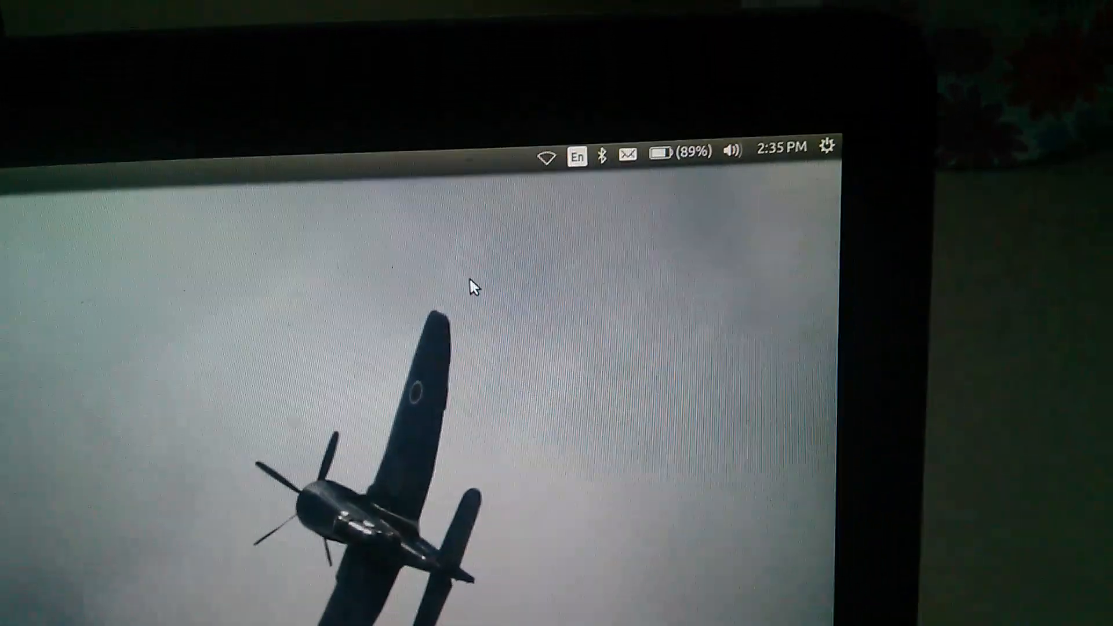
left_click(545, 154)
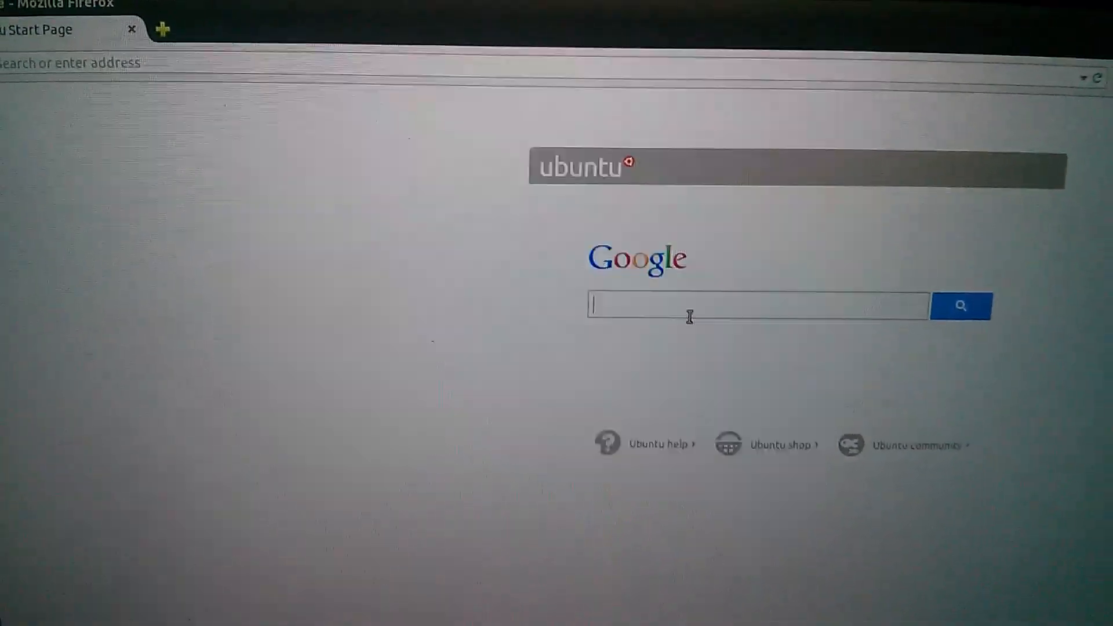
- Search Google for 'ubuntu' from the Firefox start page to confirm the connection is online
type("u")
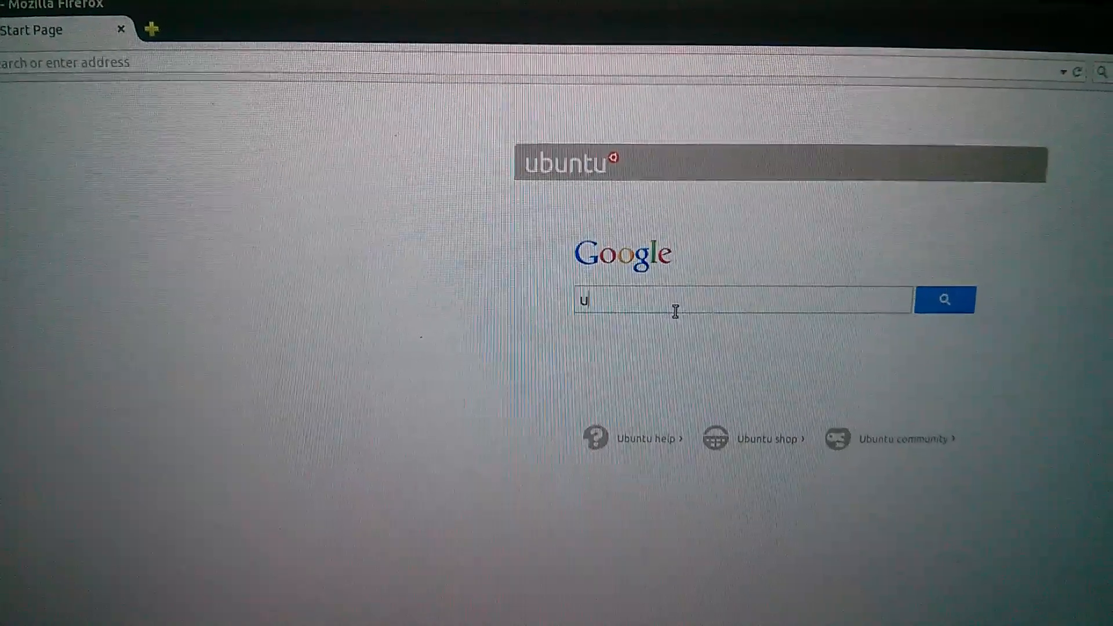
type("buntu")
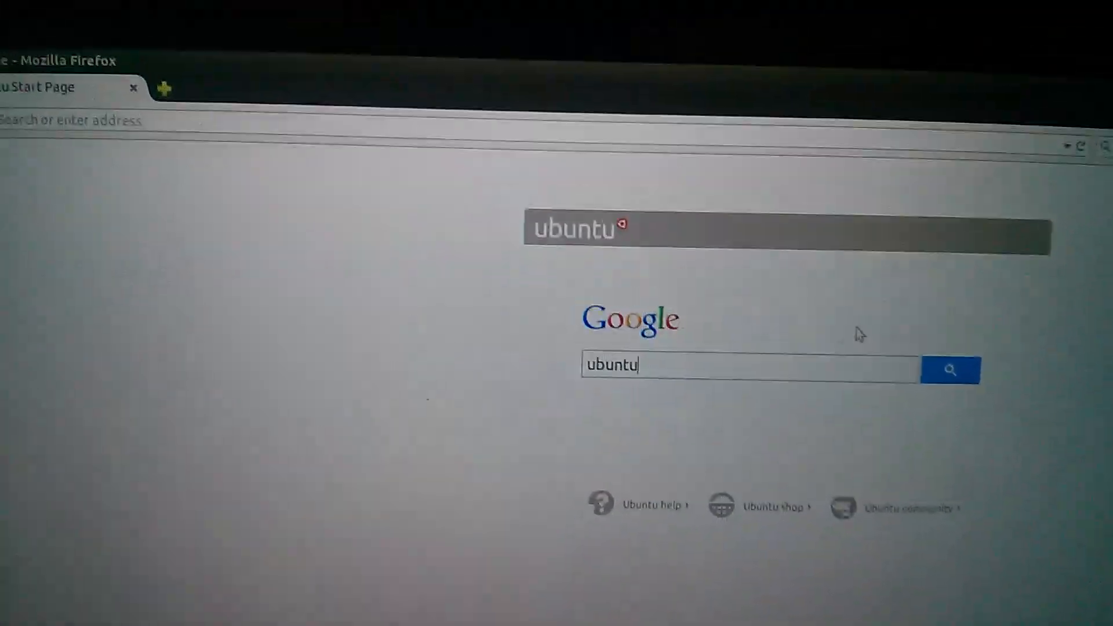
left_click(950, 370)
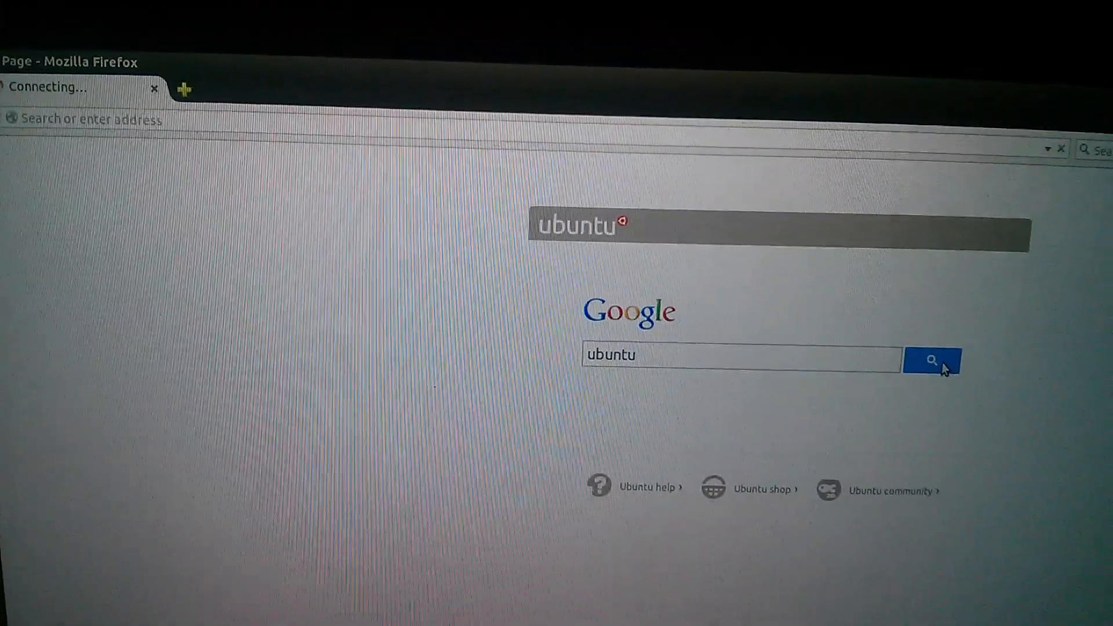
left_click(931, 361)
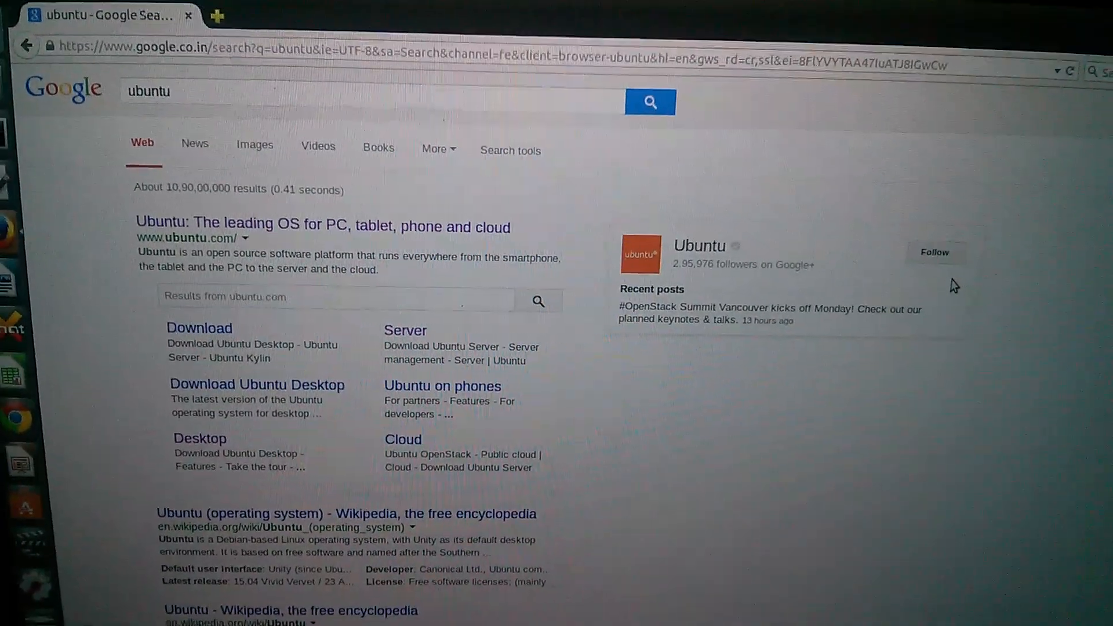